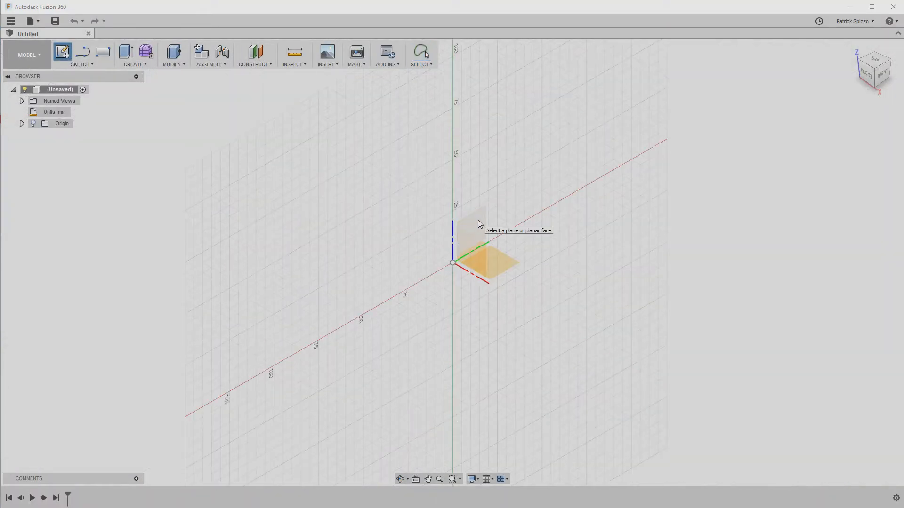
Step: Sketch the closed tapered-wall-and-flange outline on the vertical origin plane with the Line tool
left_click(493, 263)
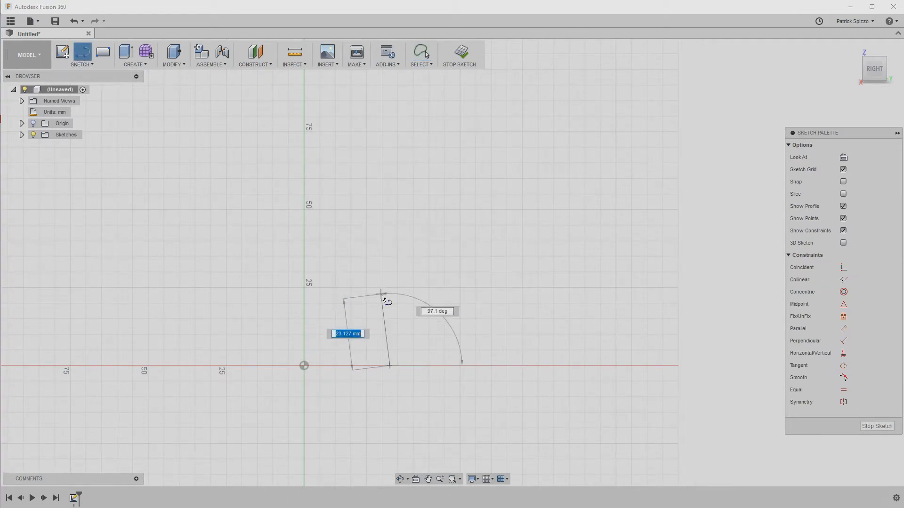
left_click(382, 292)
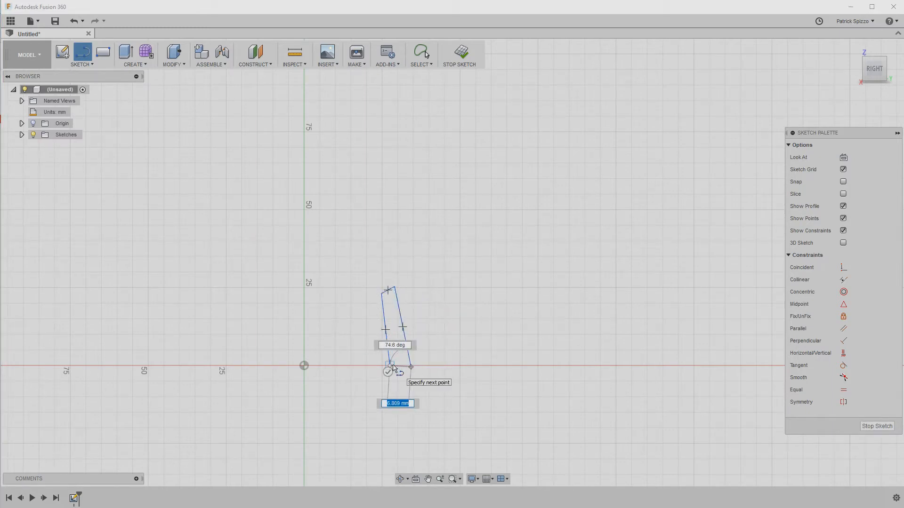
left_click(410, 367)
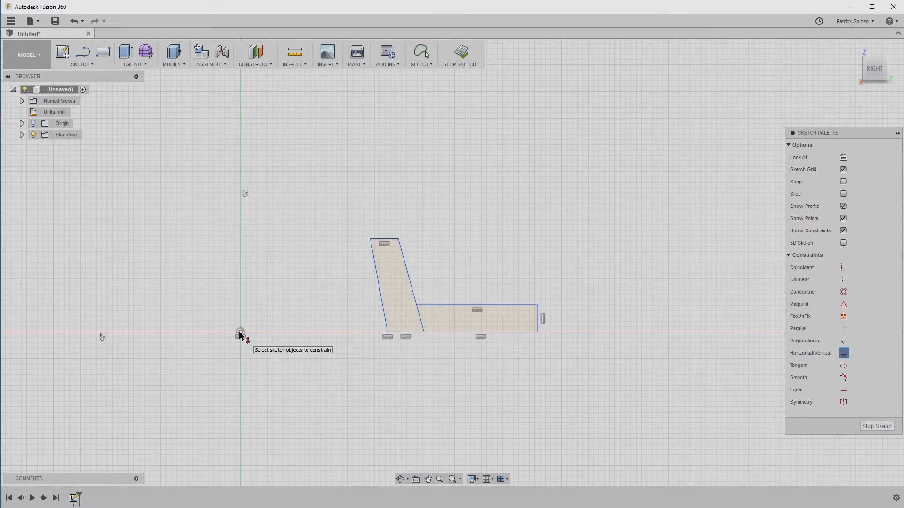
mouse_move(271, 301)
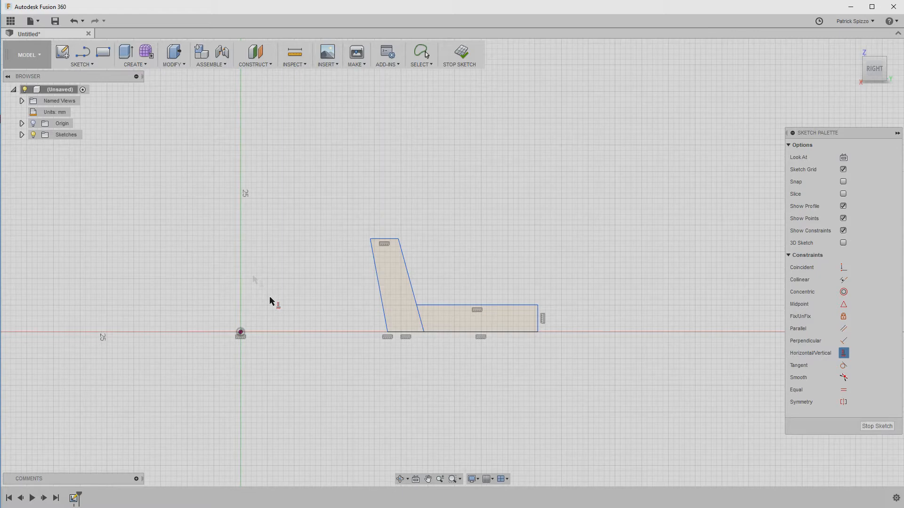
mouse_move(84, 79)
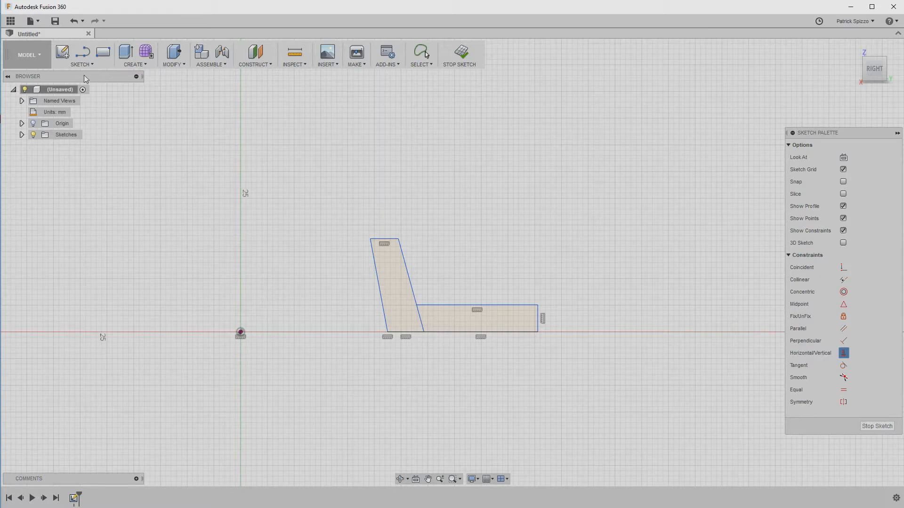
Step: Apply Horizontal/Vertical constraints to the profile's straight edges from the Sketch Palette
left_click(81, 56)
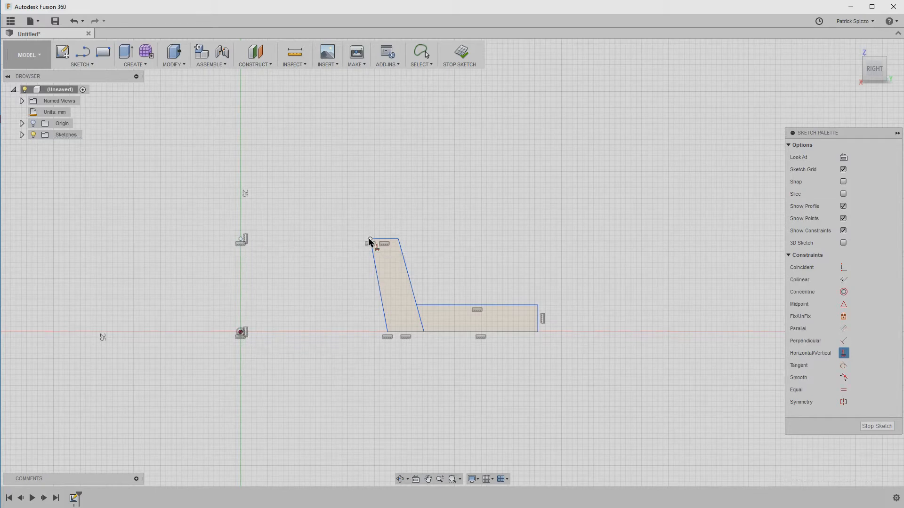
mouse_move(322, 302)
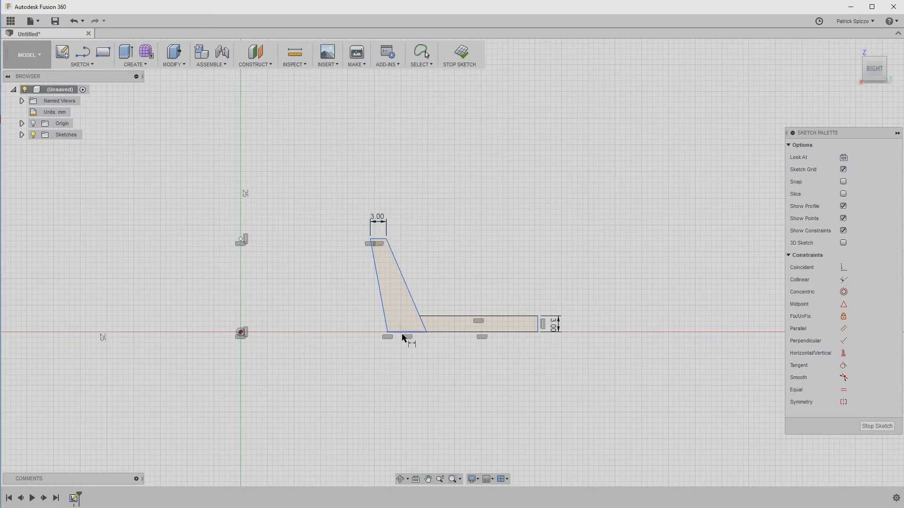
Step: Dimension the 3 mm wall thickness, axis-to-wall-top offset, 22 mm wall height and 18 mm flange length
left_click(404, 333)
type("3")
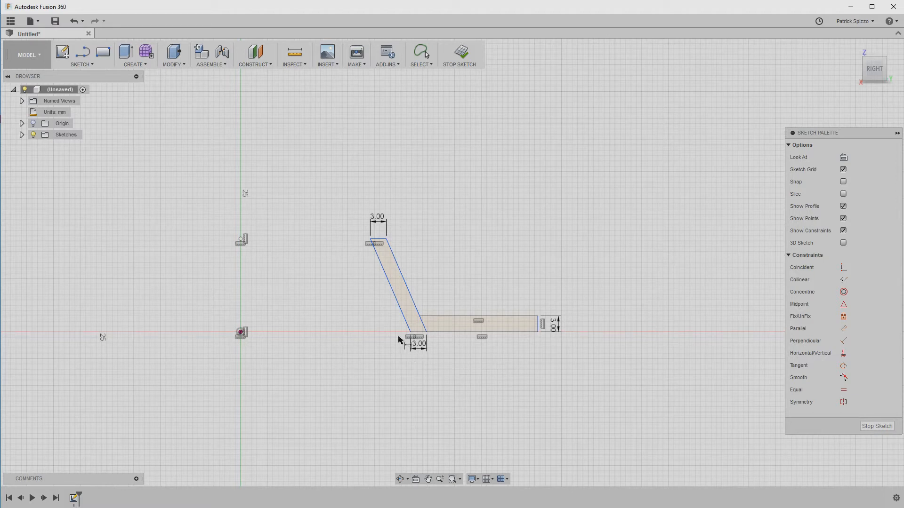
mouse_move(330, 227)
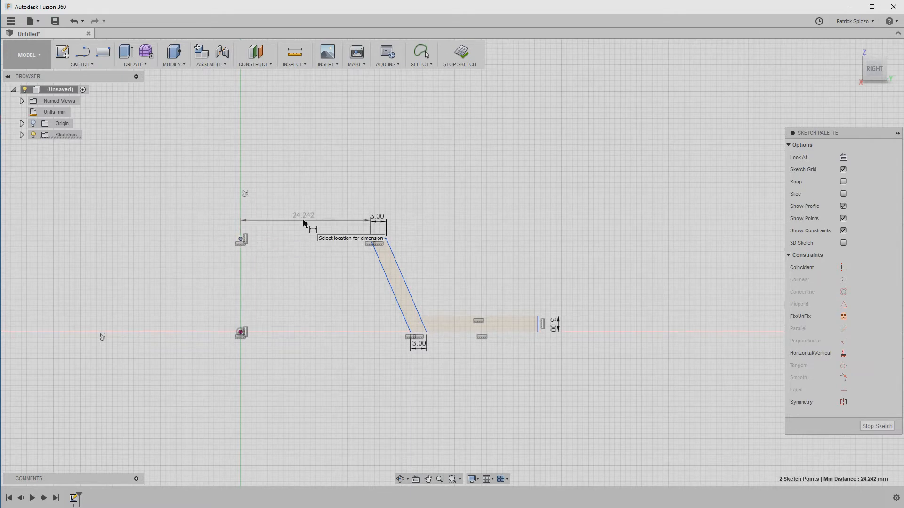
left_click(312, 221)
type("22")
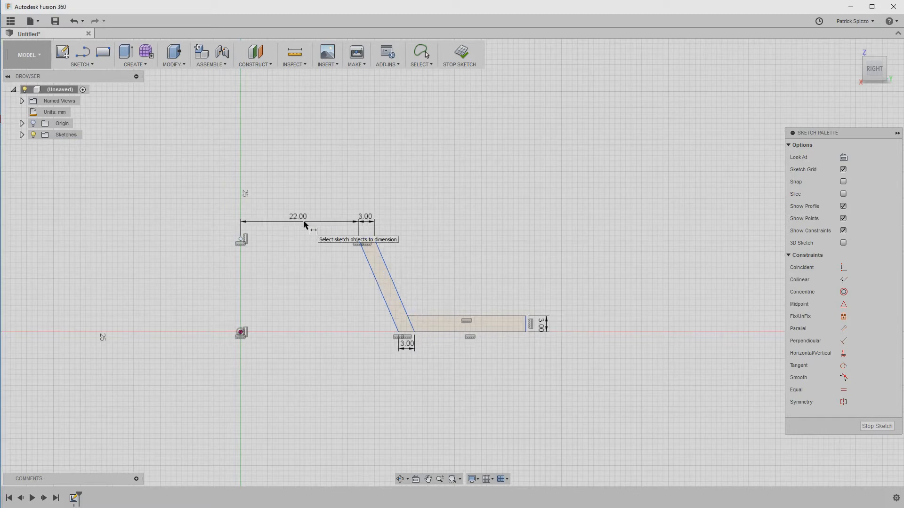
mouse_move(398, 333)
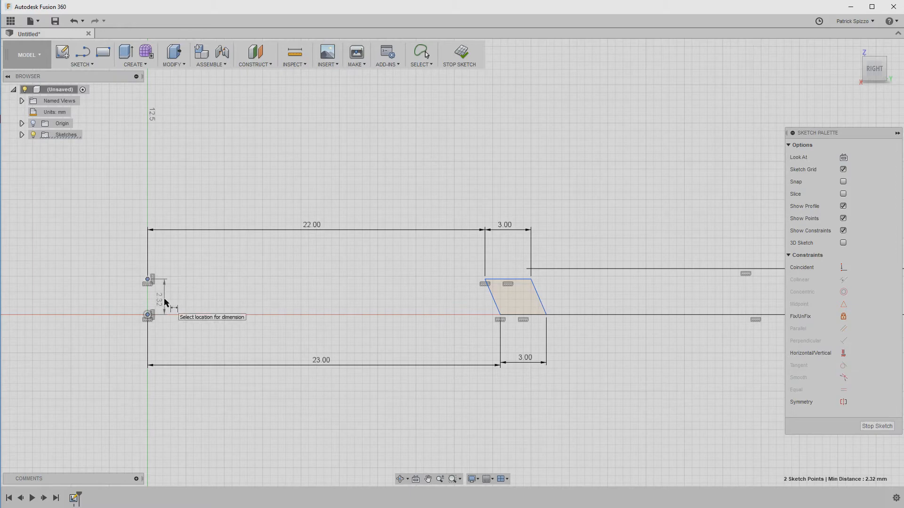
left_click(168, 305)
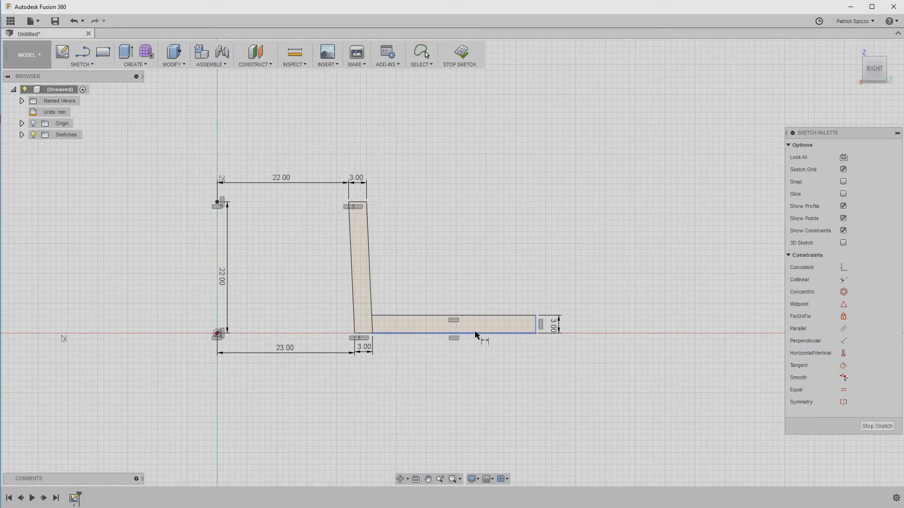
left_click(454, 338)
type("18")
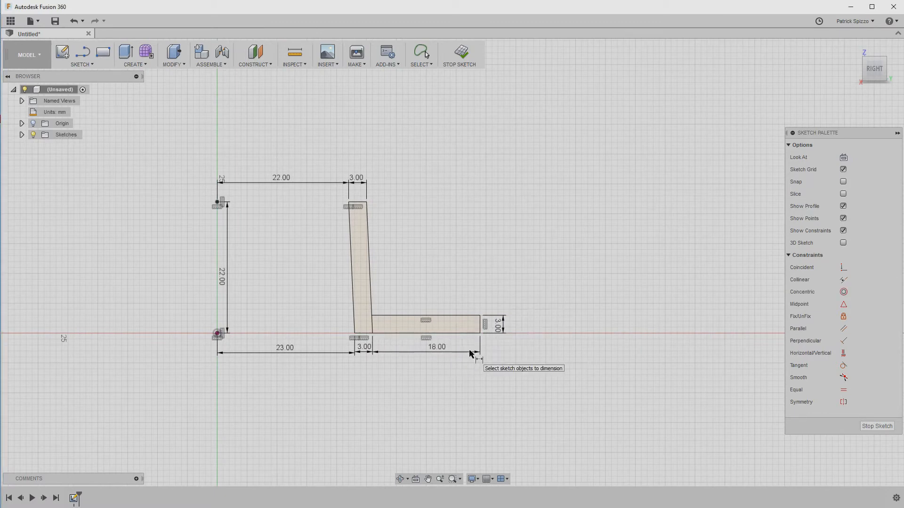
Step: Round the profile's bottom corners at the wall base with 1.5 mm sketch fillets
left_click(81, 56)
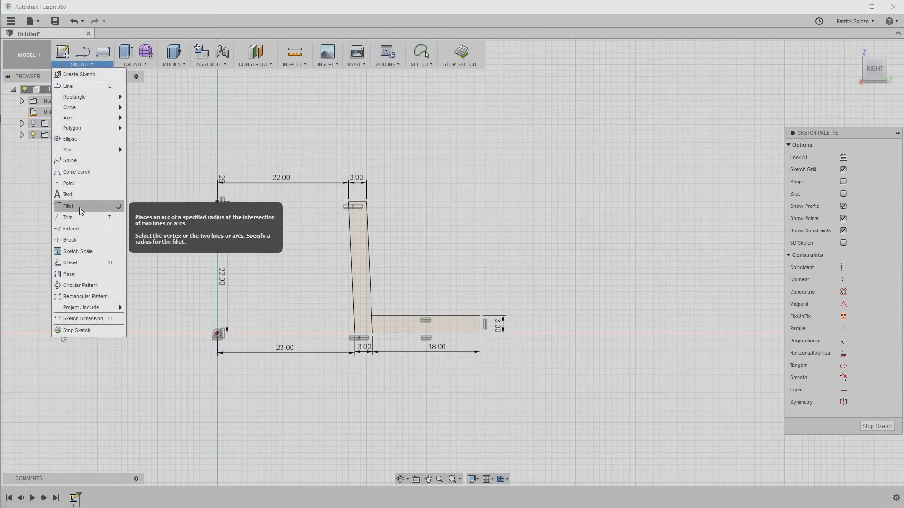
left_click(68, 206)
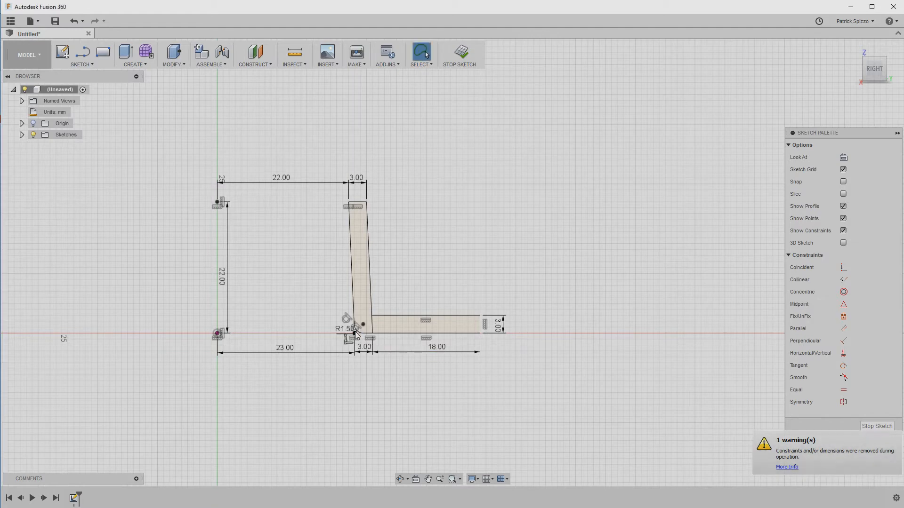
left_click(80, 54)
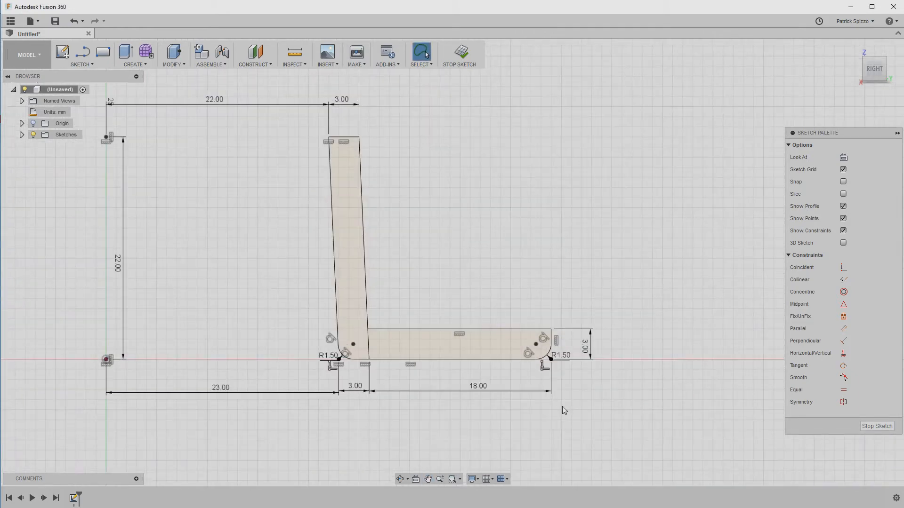
mouse_move(878, 426)
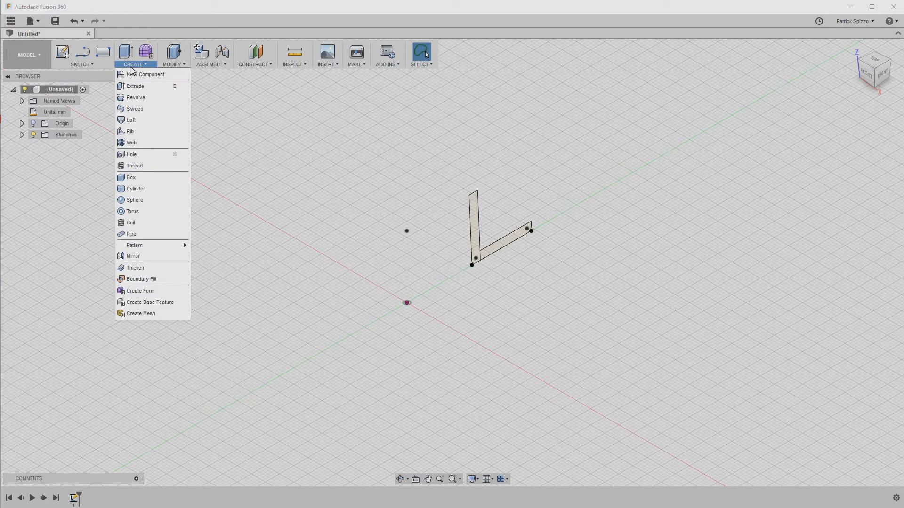
Step: Revolve both L-shaped profiles 360° about the vertical axis into the flanged port body
left_click(136, 97)
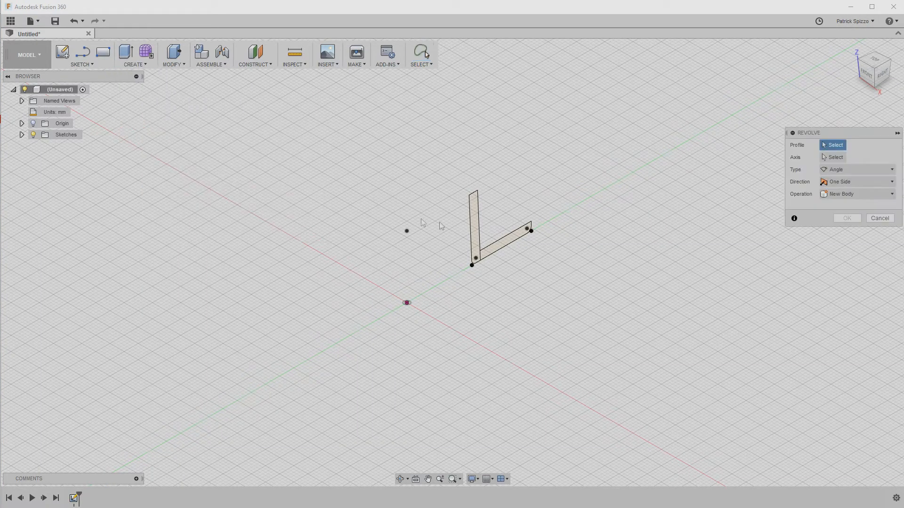
left_click(505, 244)
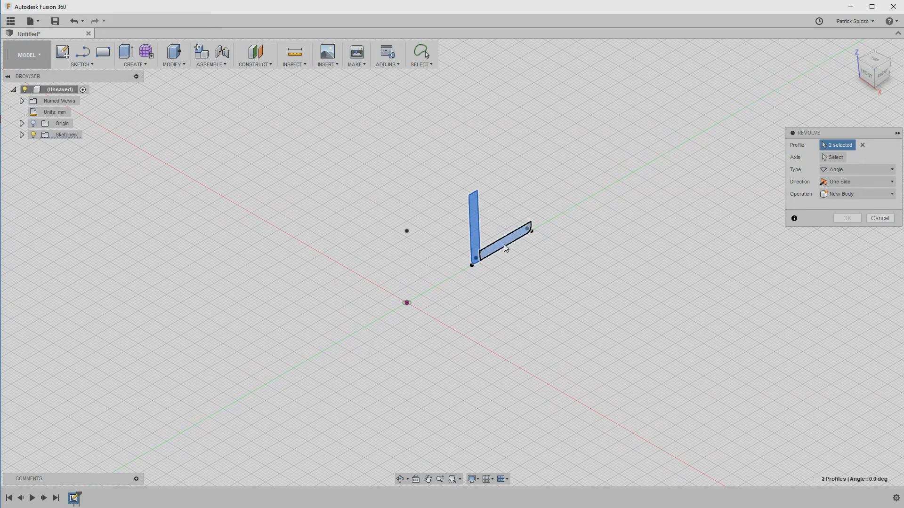
left_click(835, 157)
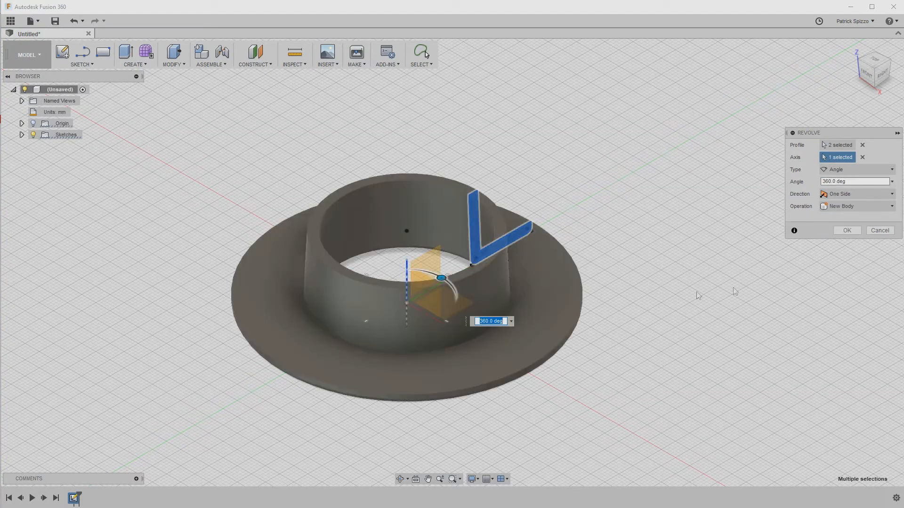
left_click(847, 230)
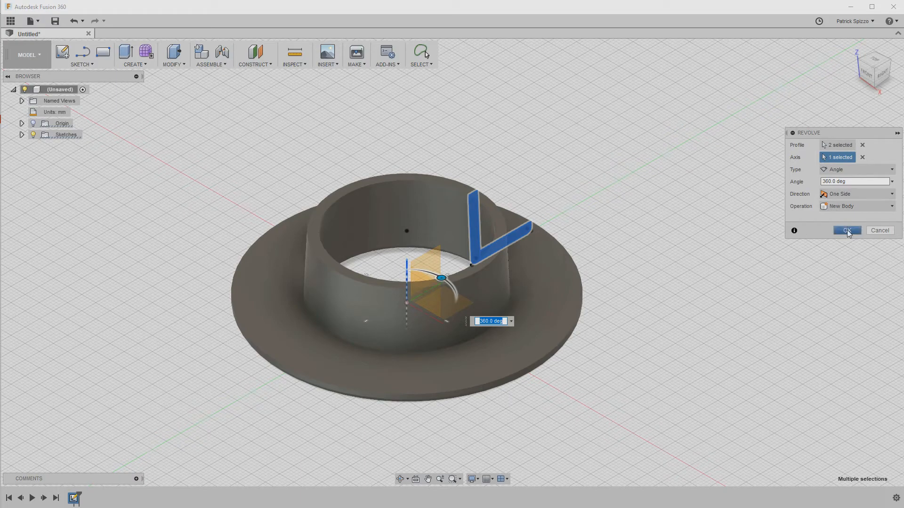
left_click(847, 230)
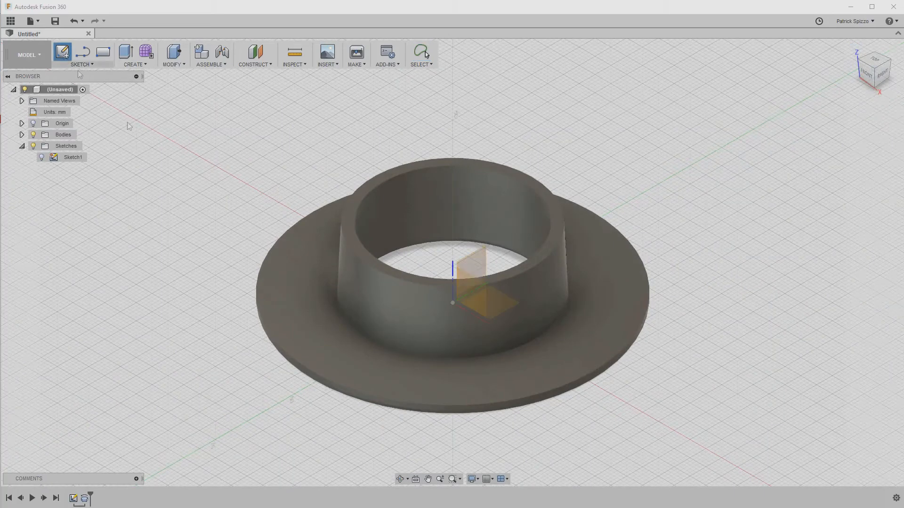
Step: Begin a new sketch on the flange face for the four screw-hole circles
left_click(63, 50)
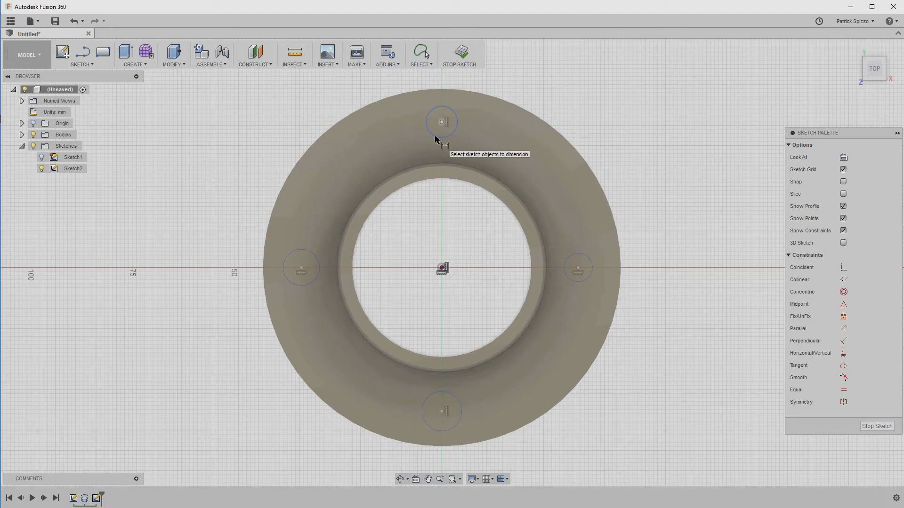
Step: Dimension the top circle to 3.9 mm and set the right, bottom and left circles equal to it (d11)
left_click(441, 122)
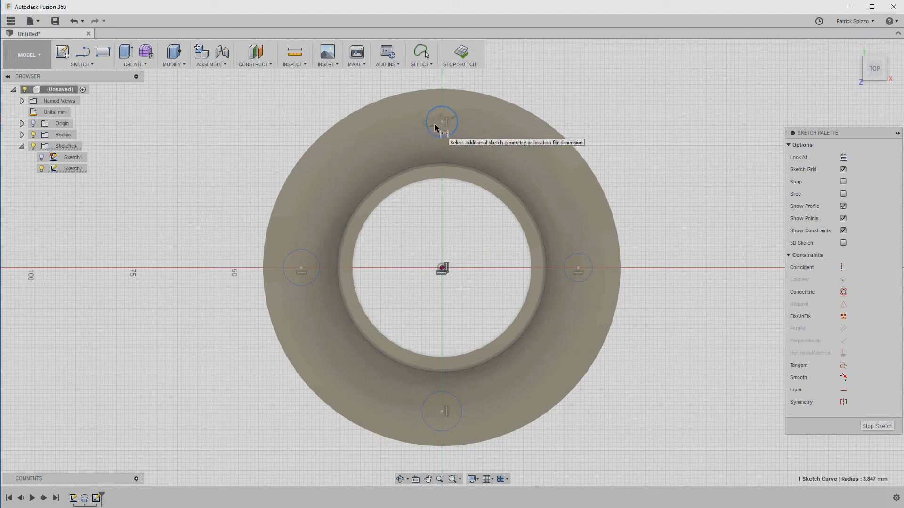
left_click(441, 121)
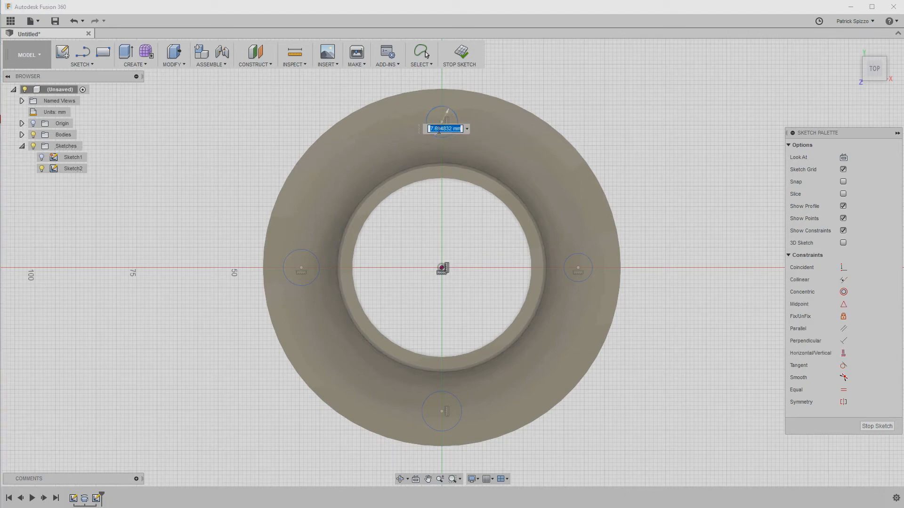
type("3.9")
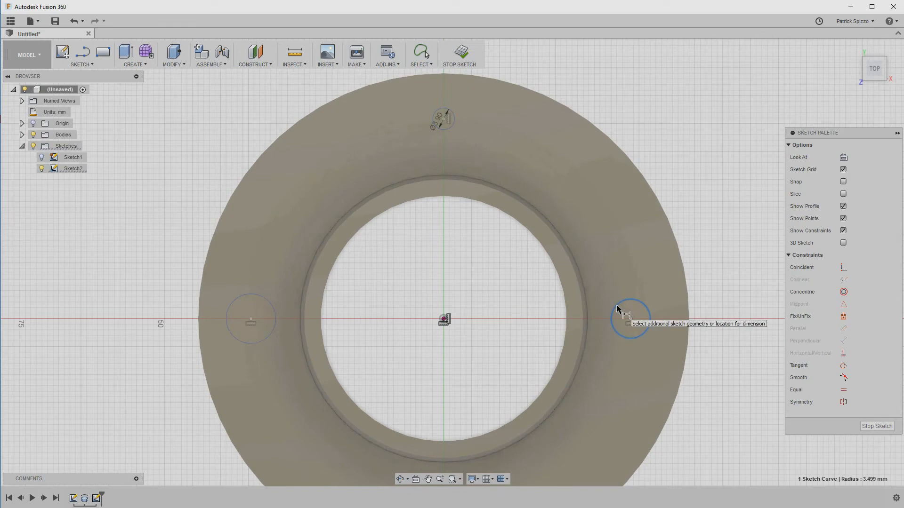
left_click(629, 320)
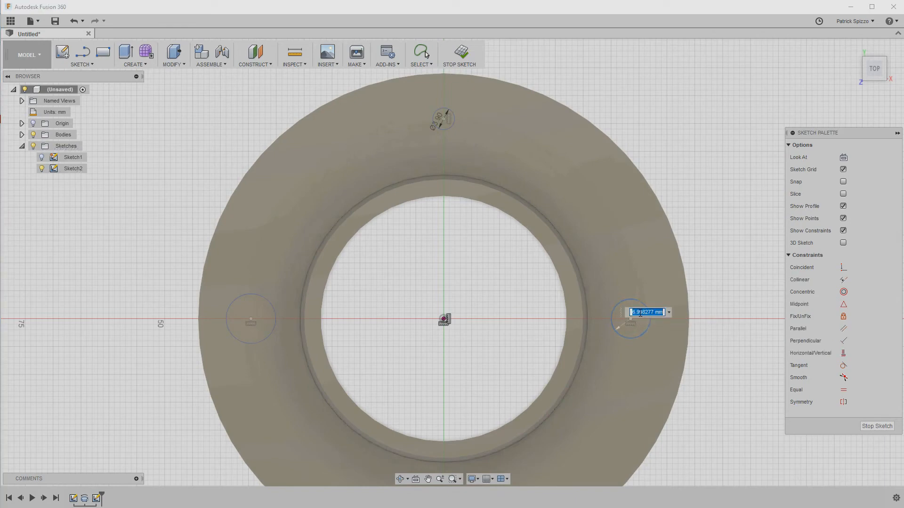
type("d11")
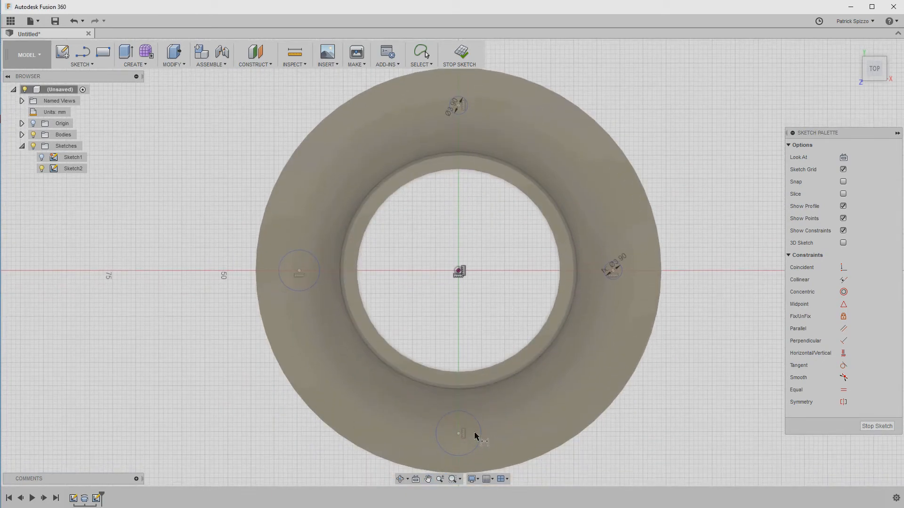
left_click(458, 433)
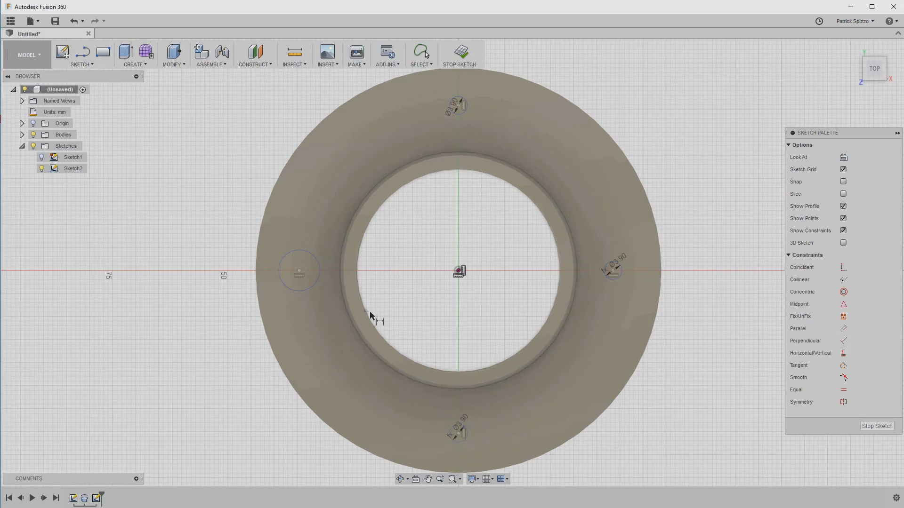
left_click(299, 272)
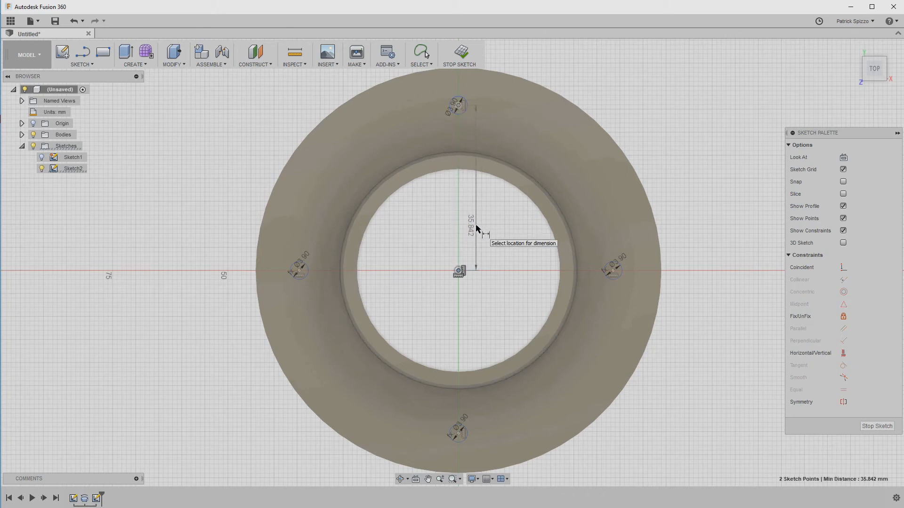
Step: Dimension the distance from the origin point to the top hole's centre
left_click(476, 228)
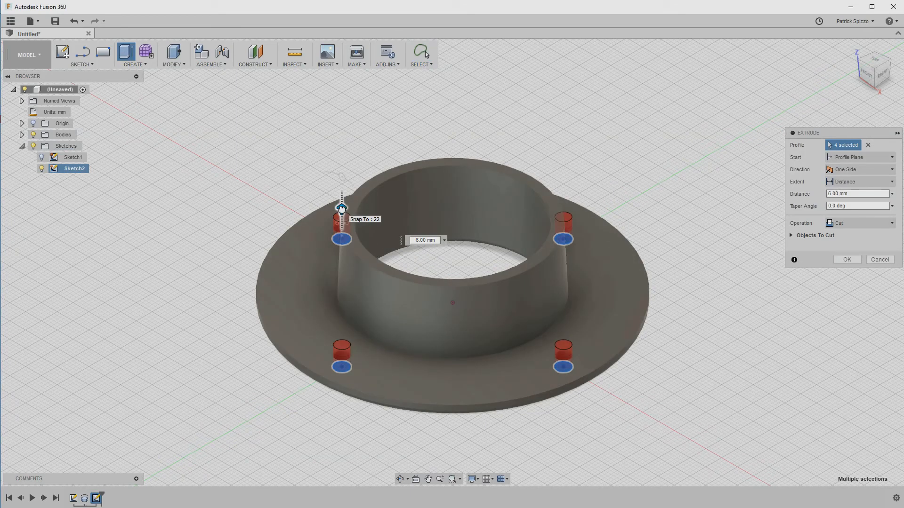
Step: Confirm the cut extrude of the four circles through the flange
left_click(846, 260)
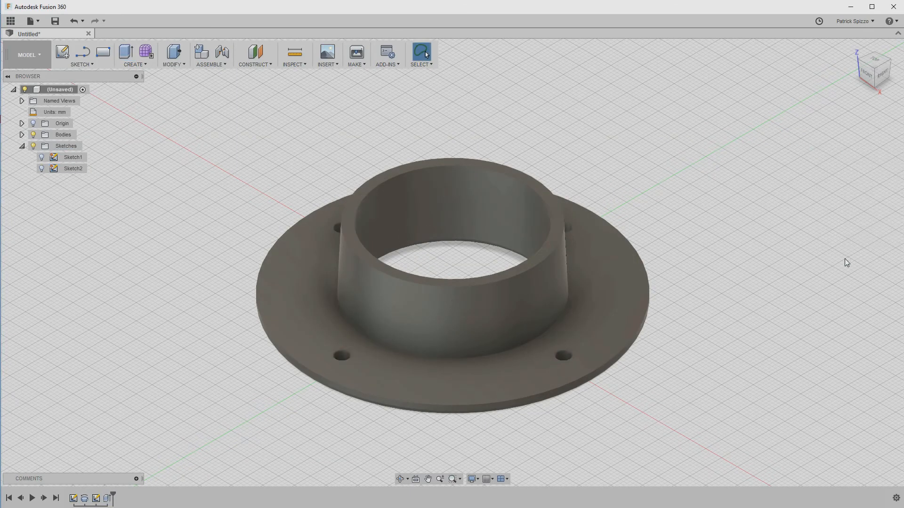